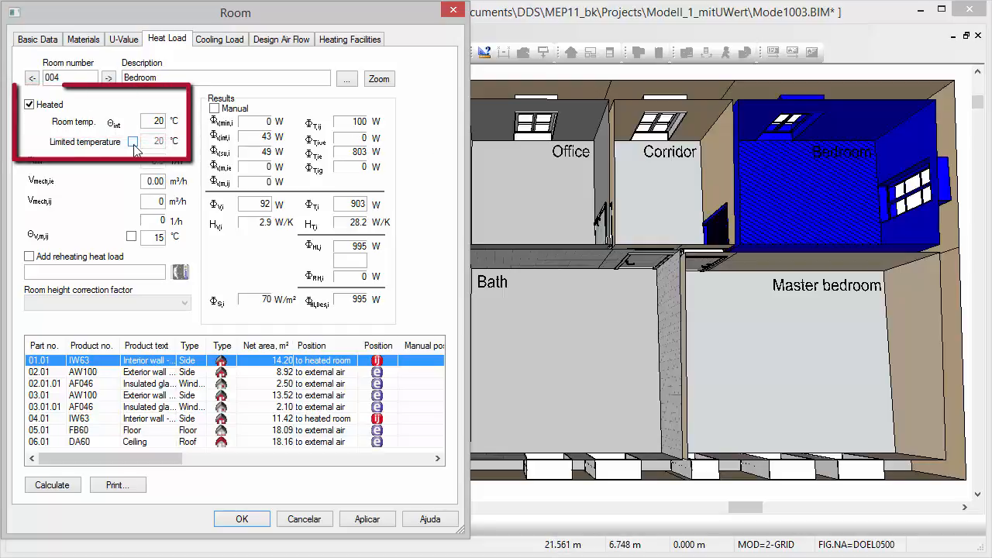
Select room 002 Master bedroom in the Heat Load tab to show its 926 W result.
left_click(132, 141)
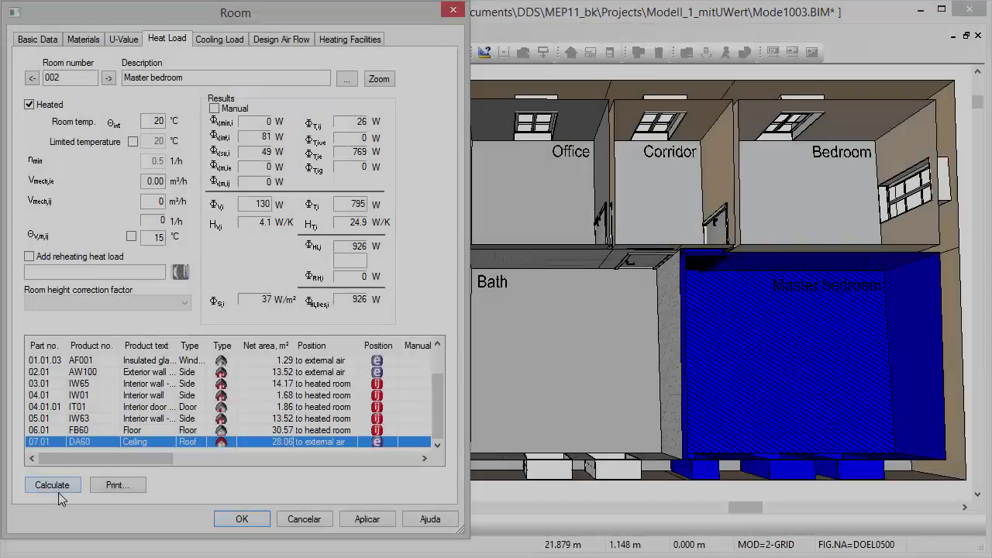
Scroll the building-part list right to the Corr. U-value and Tr. heat load columns.
scroll("right", 3)
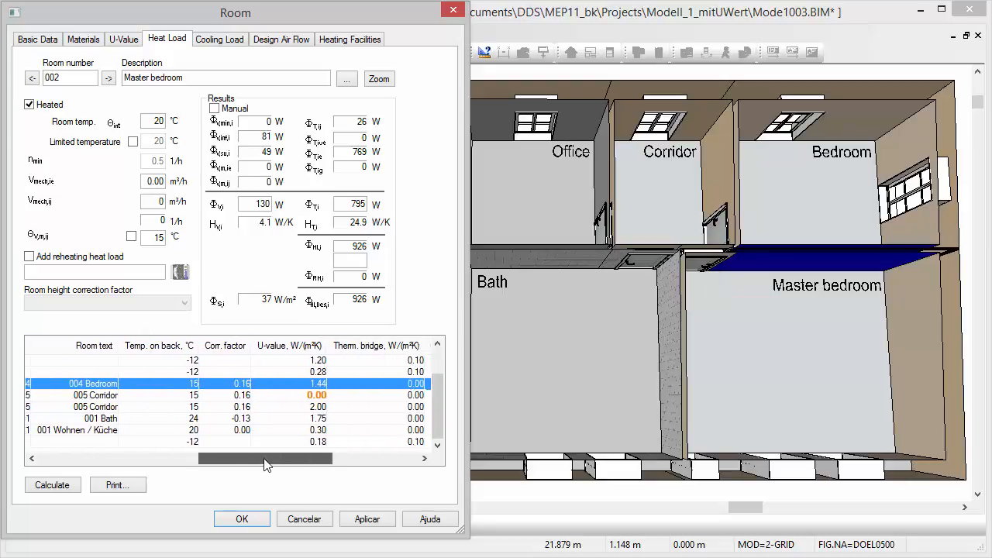
left_click_drag(265, 458, 368, 458)
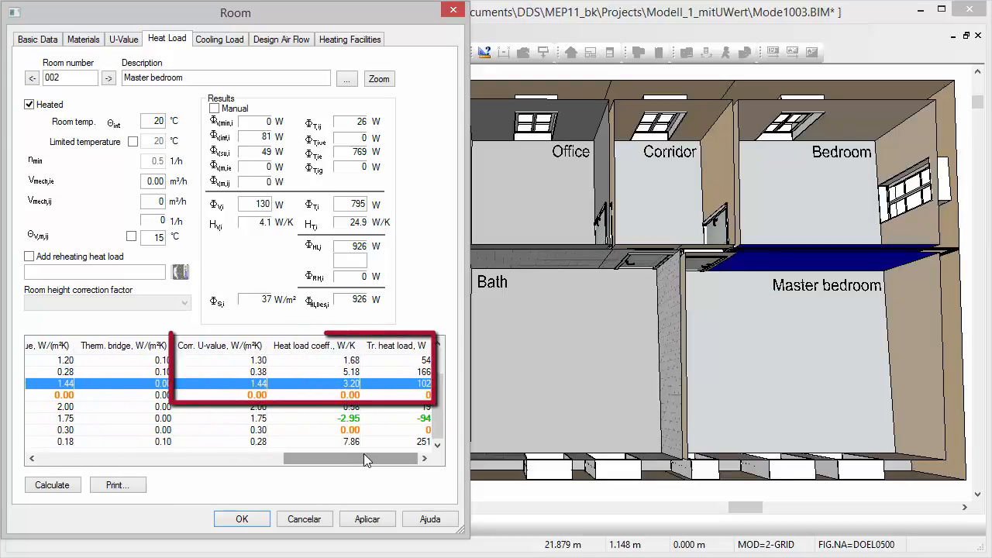